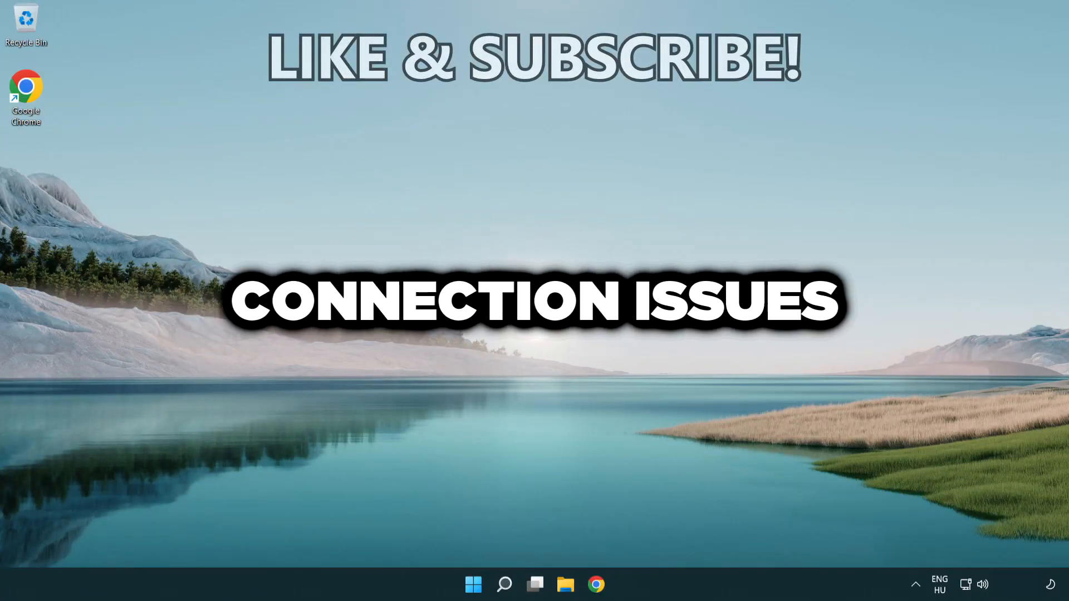
- Search for 'cmd' and launch Command Prompt as administrator
left_click(503, 584)
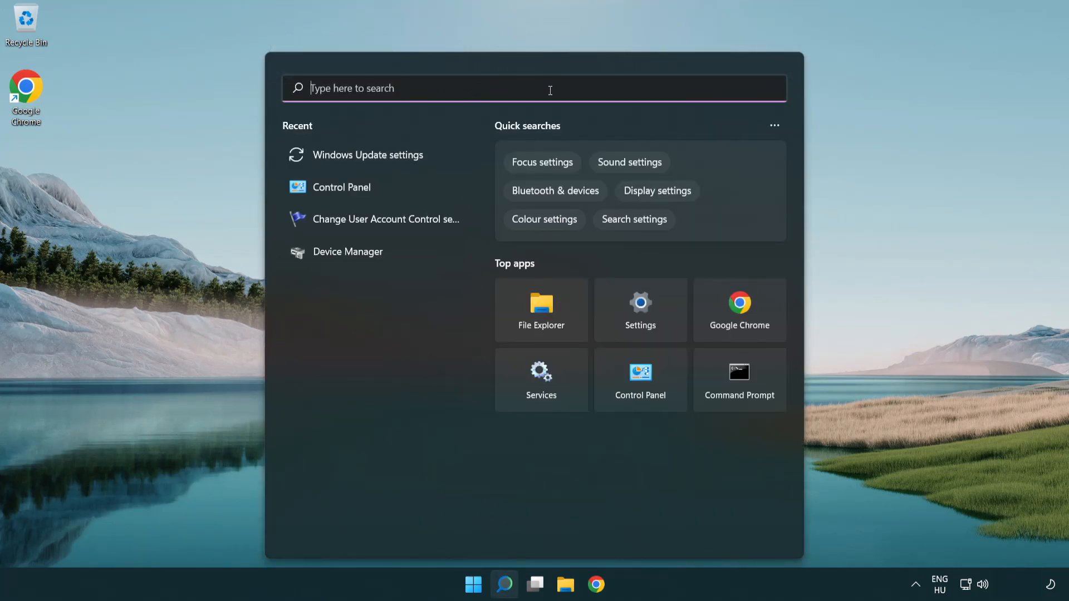
type("cmd")
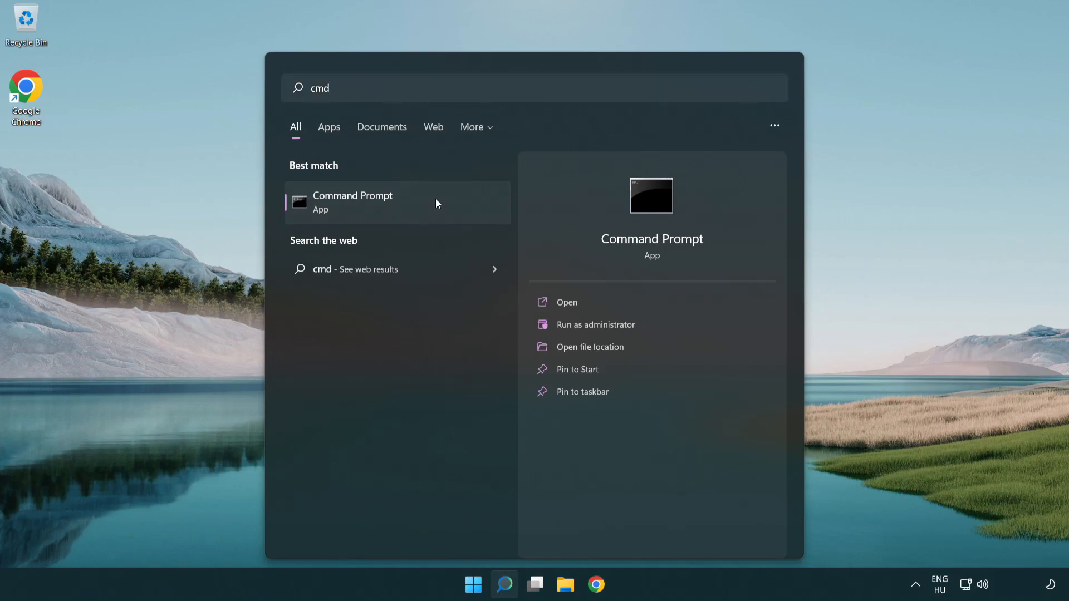
right_click(351, 203)
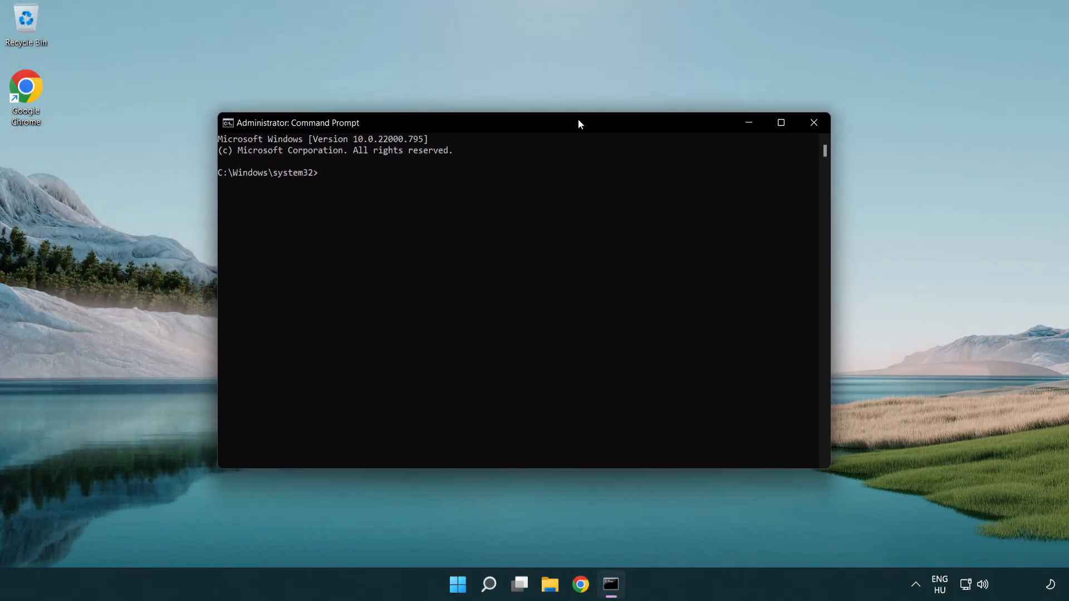
- Run ipconfig /flushdns to clear the DNS resolver cache
type("i")
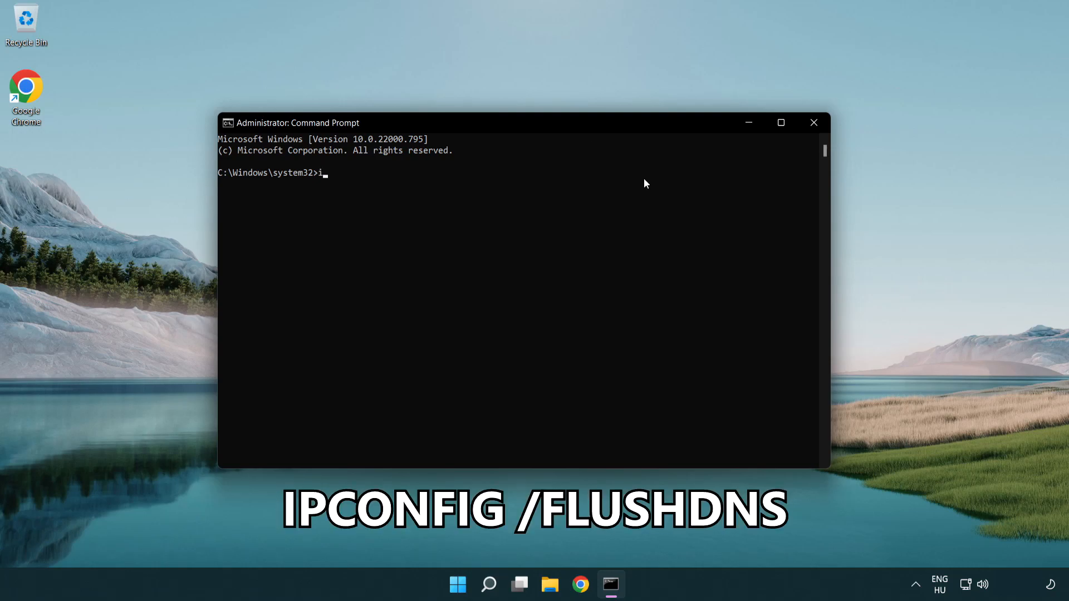
type("pconfig")
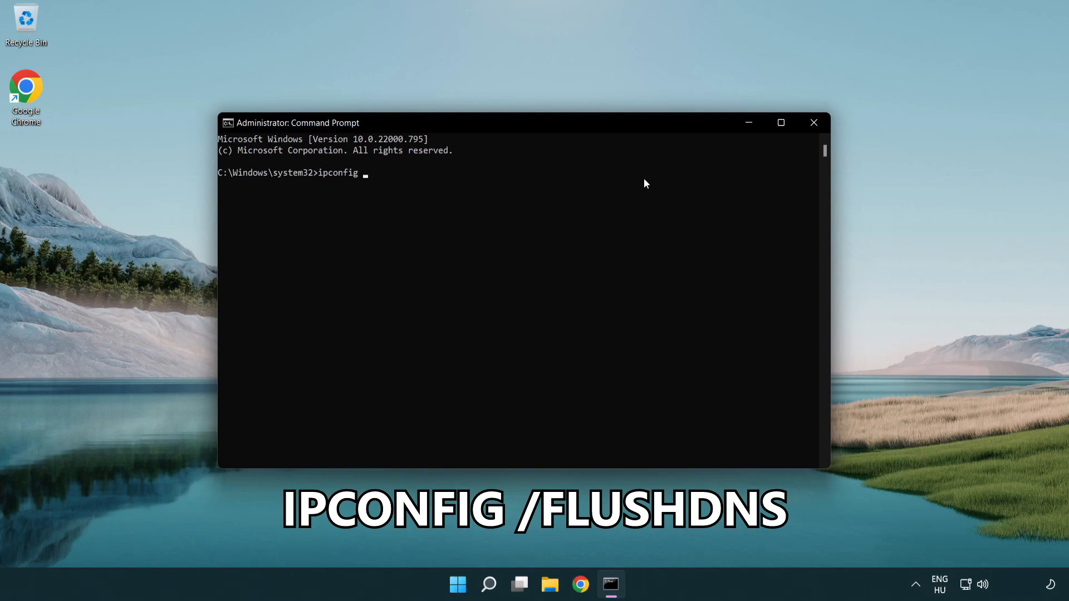
type("/flushdns")
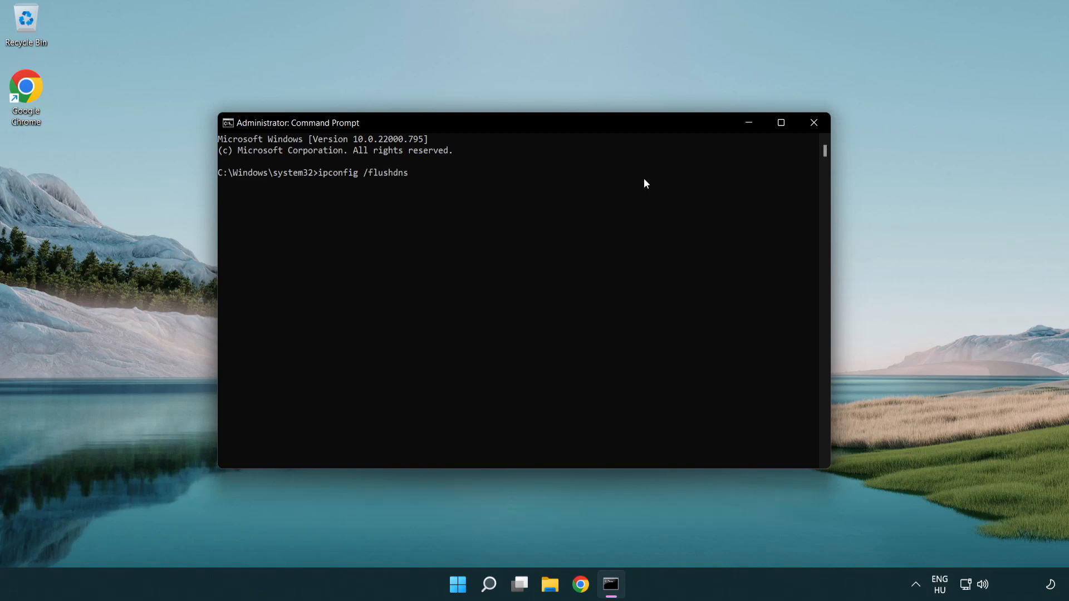
key("Enter")
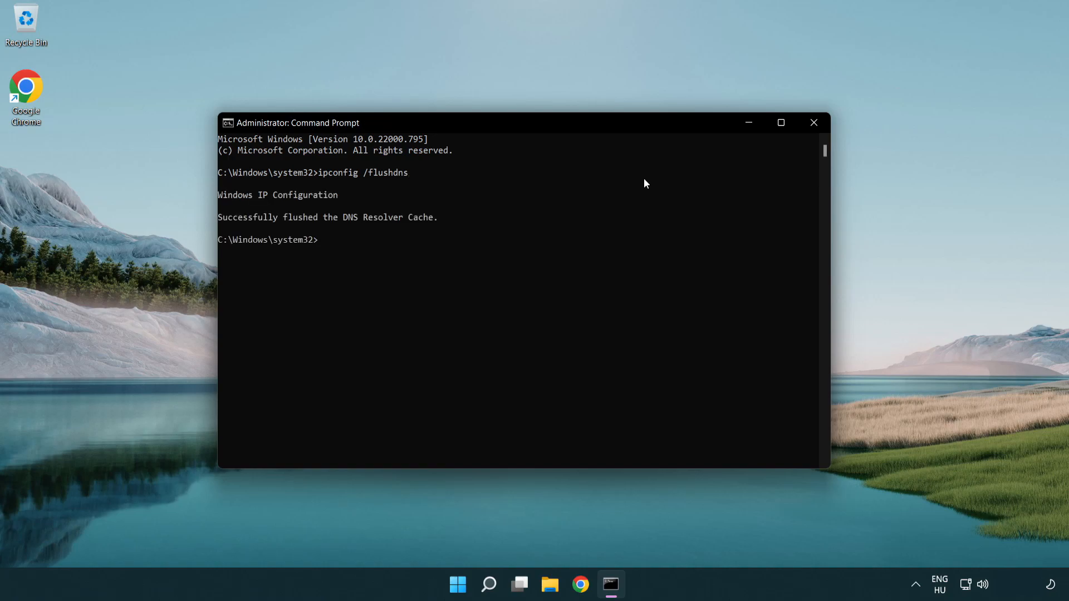
- Run netsh winsock reset, then exit Command Prompt
type("net")
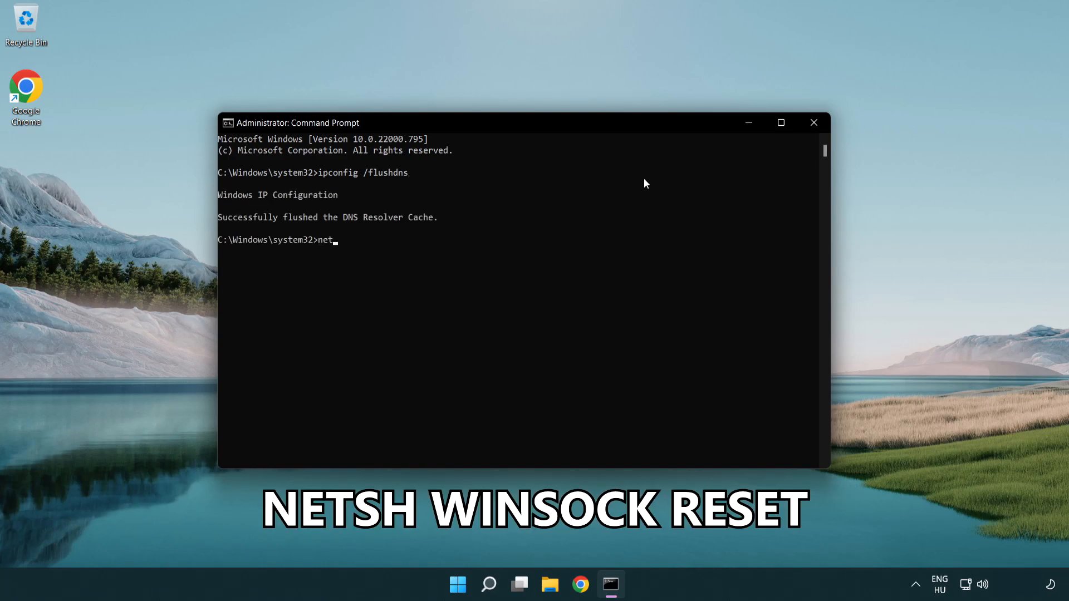
type("sh winsock reset")
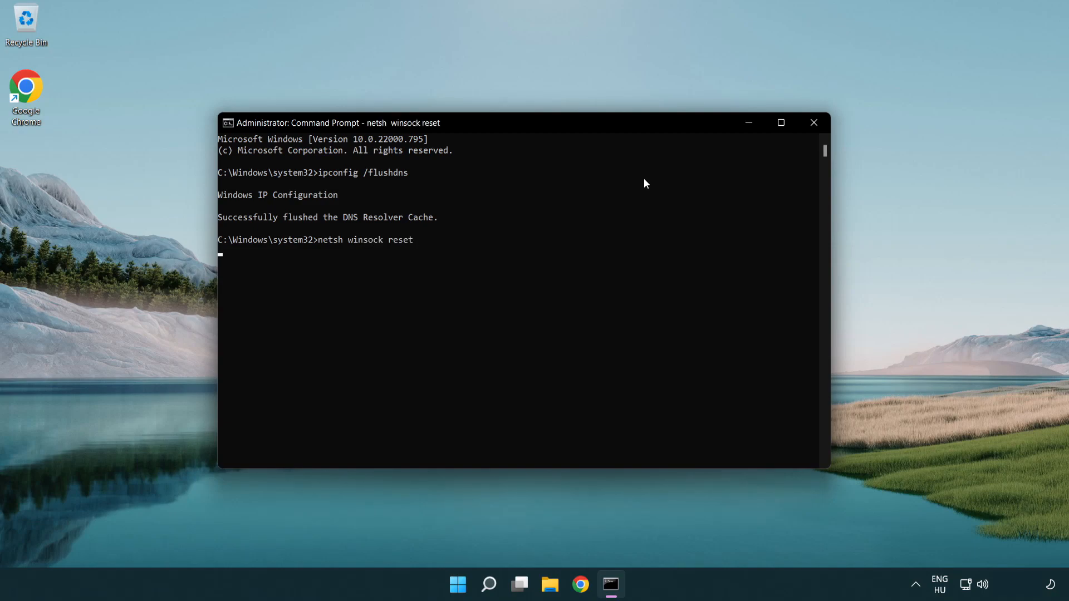
key("enter")
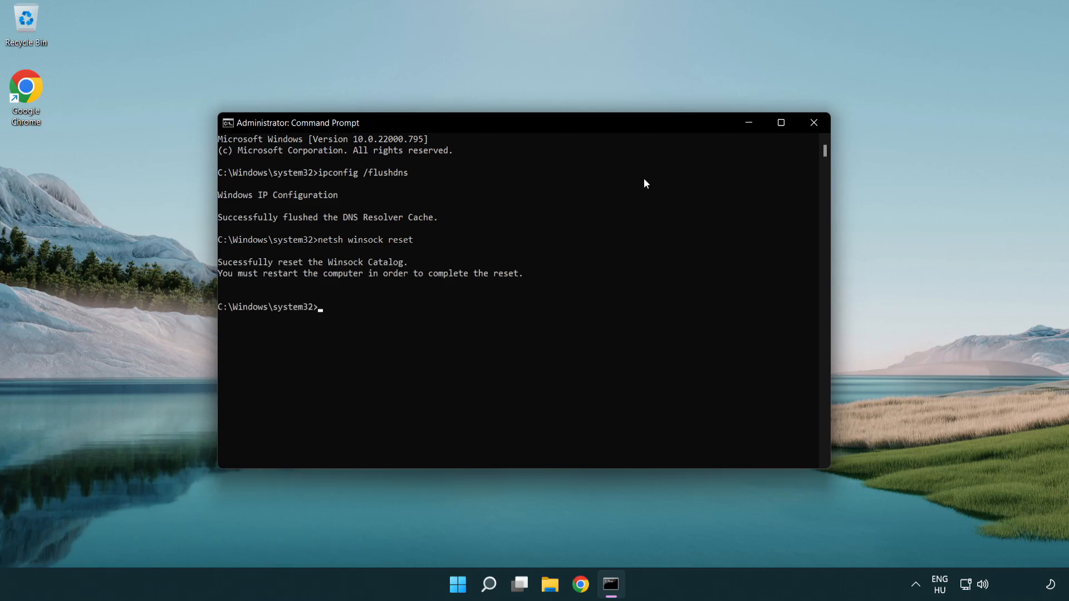
type("exit")
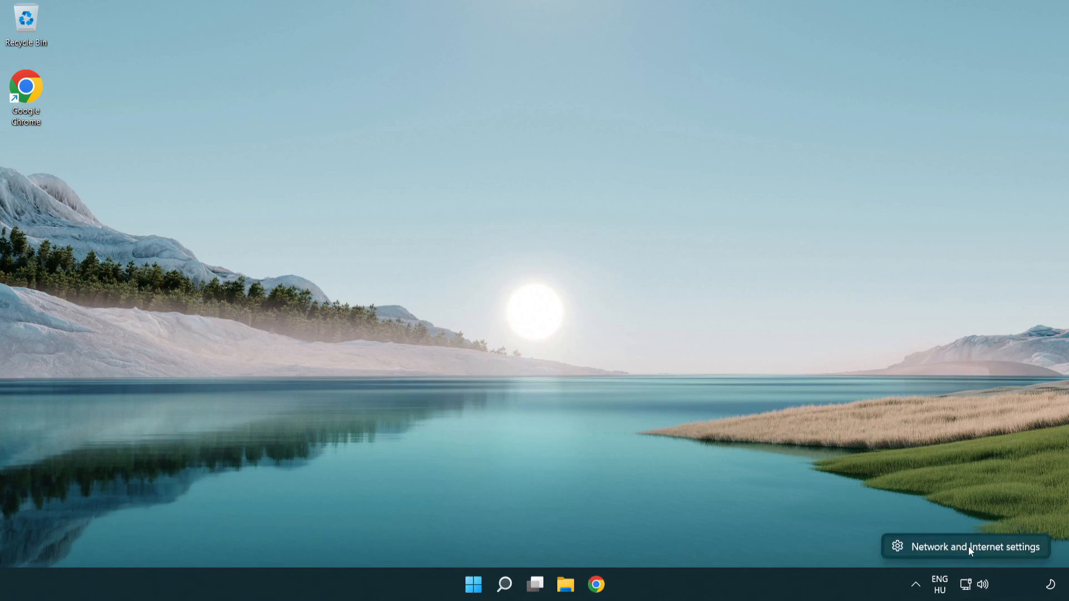
- Open Network Connections via Network and Internet settings and Advanced network settings
left_click(975, 546)
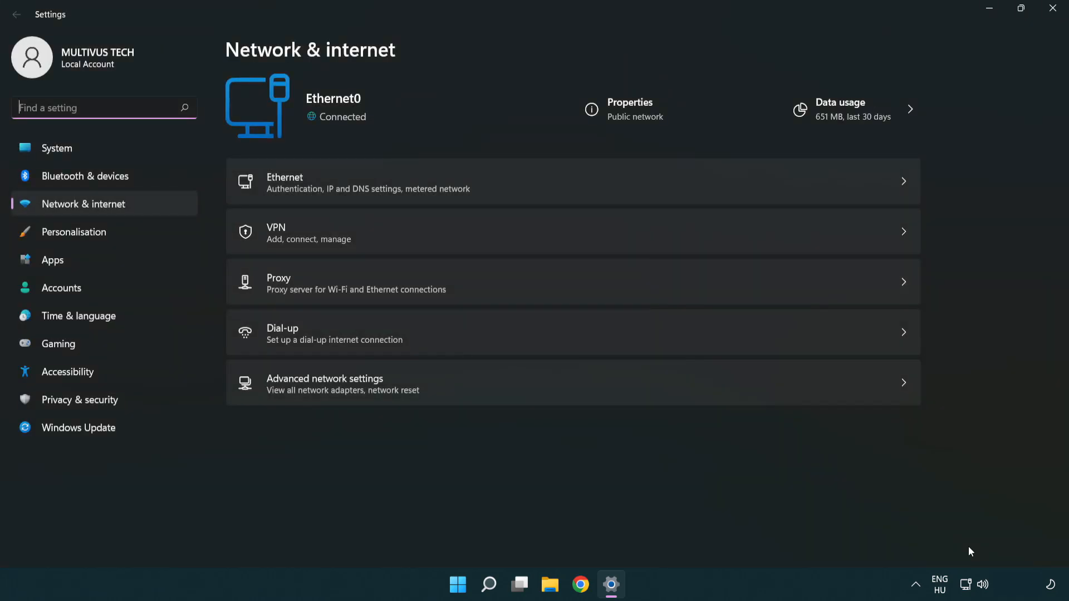
mouse_move(576, 396)
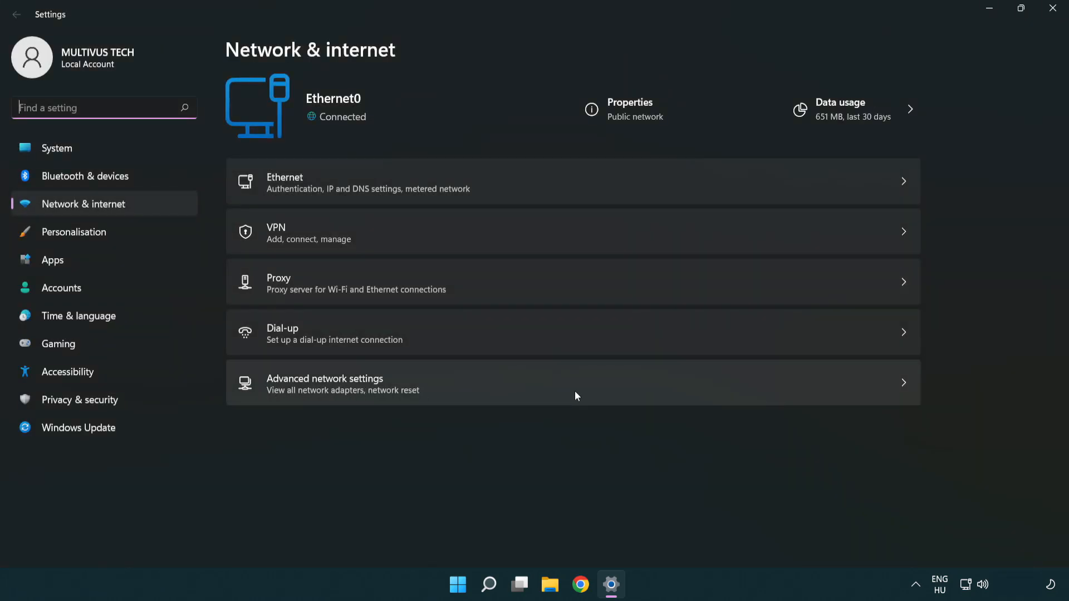
left_click(325, 383)
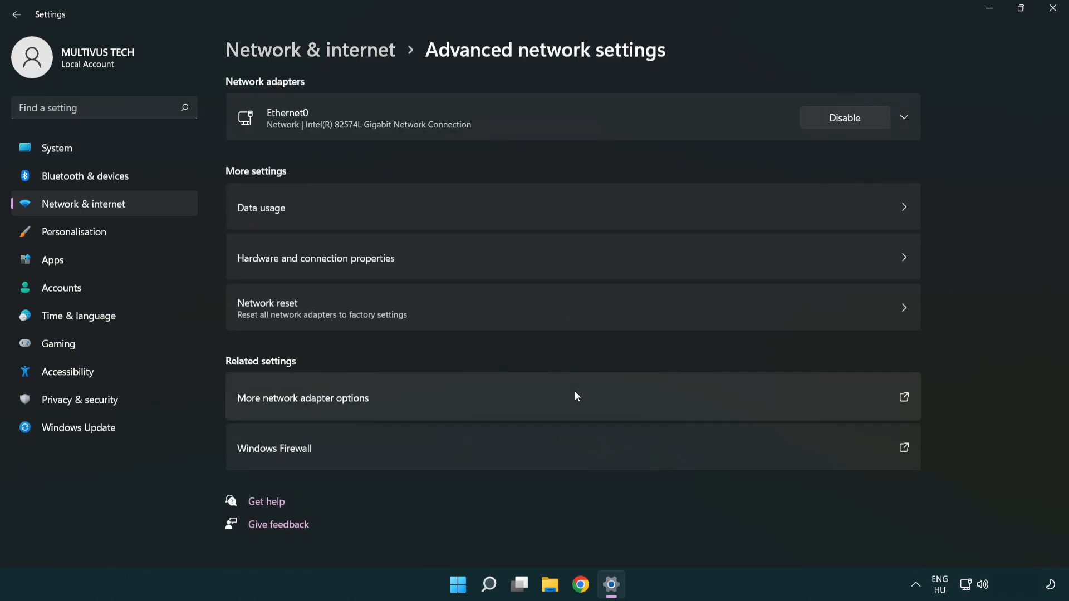
mouse_move(252, 408)
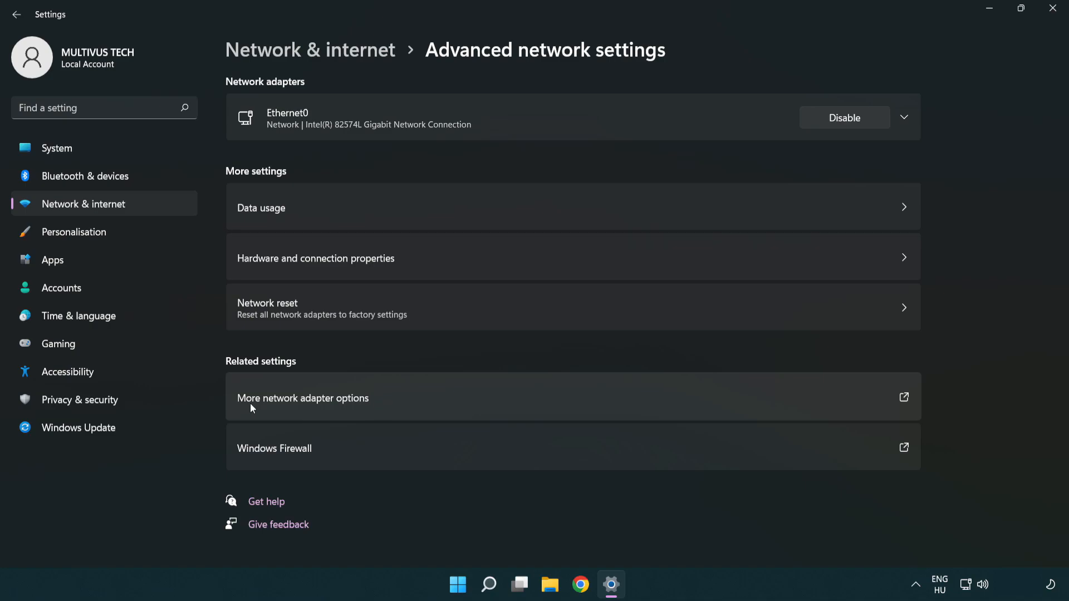
mouse_move(329, 407)
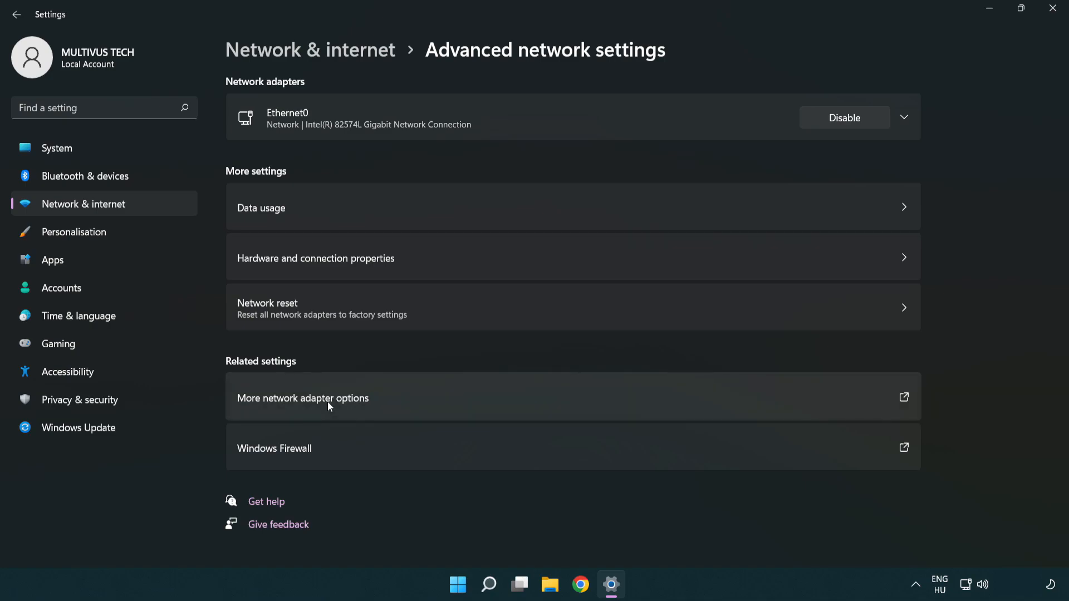
left_click(302, 398)
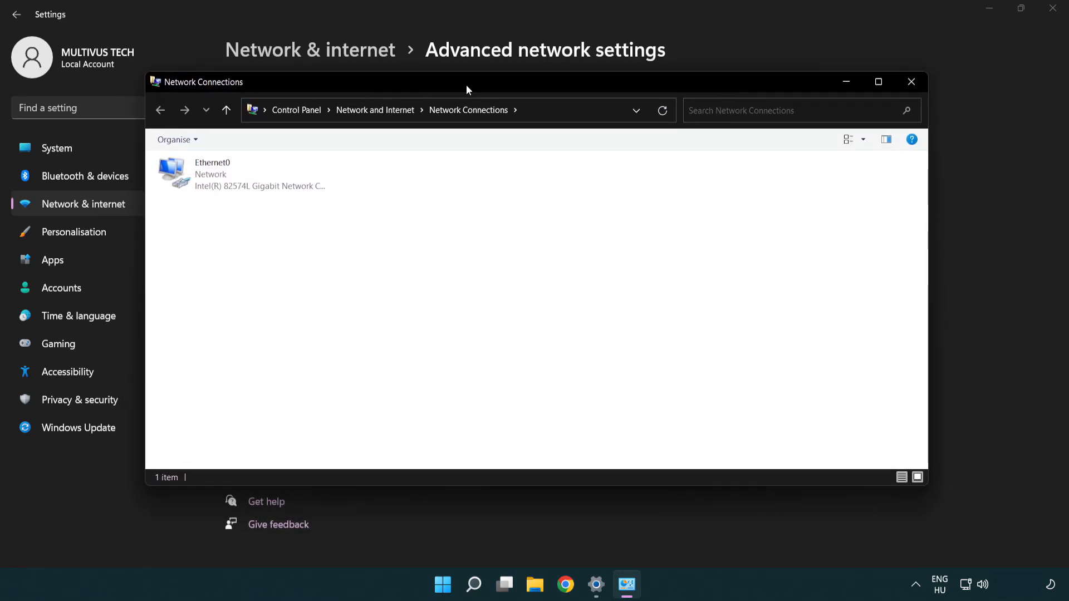
- Open the Ethernet0 connection's Properties dialog
left_click(242, 173)
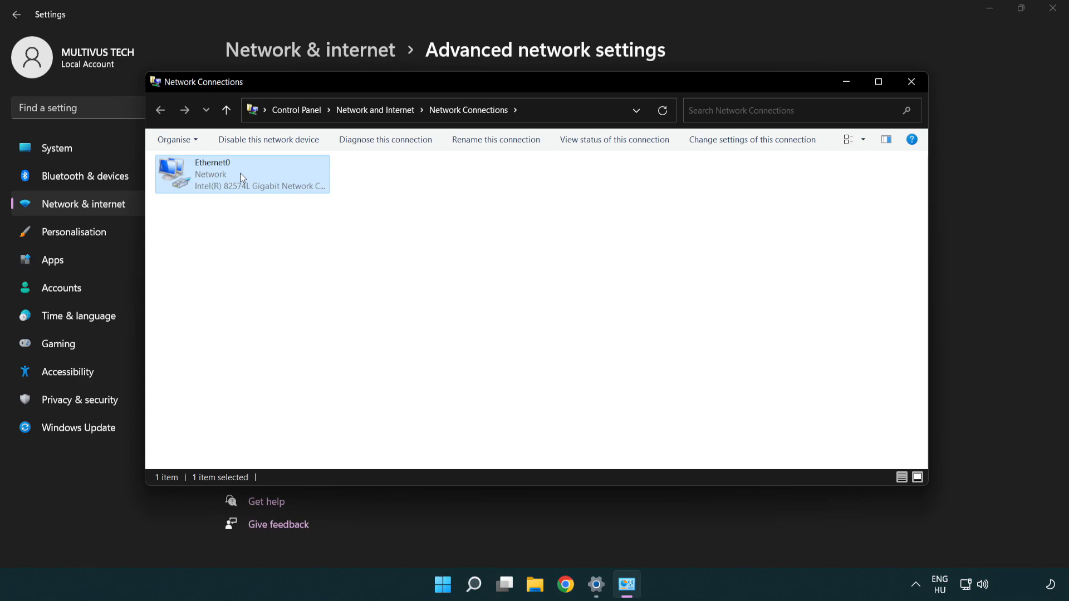
right_click(243, 174)
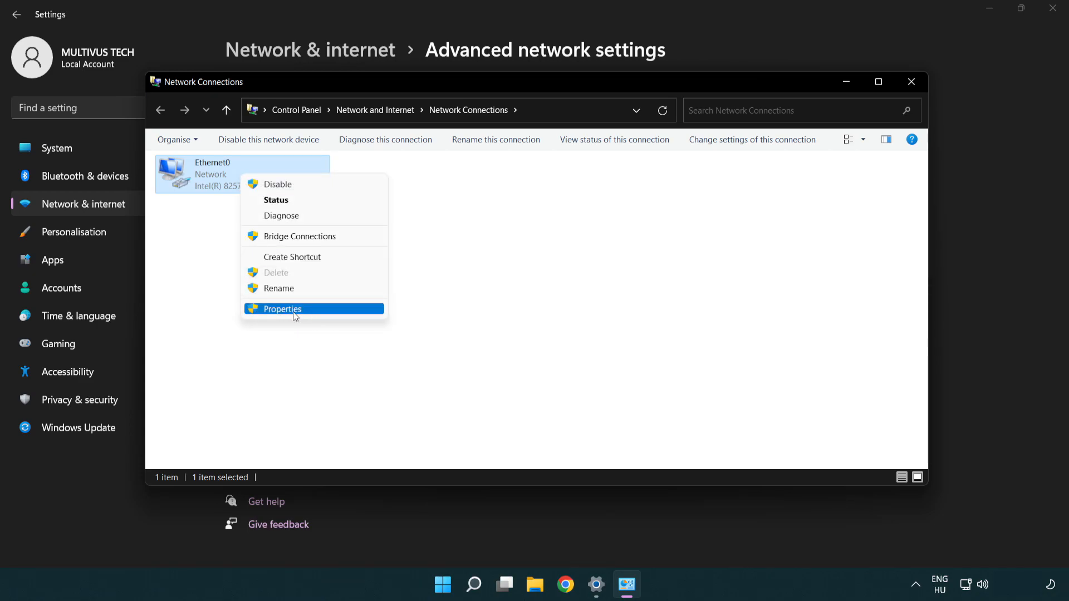
left_click(282, 309)
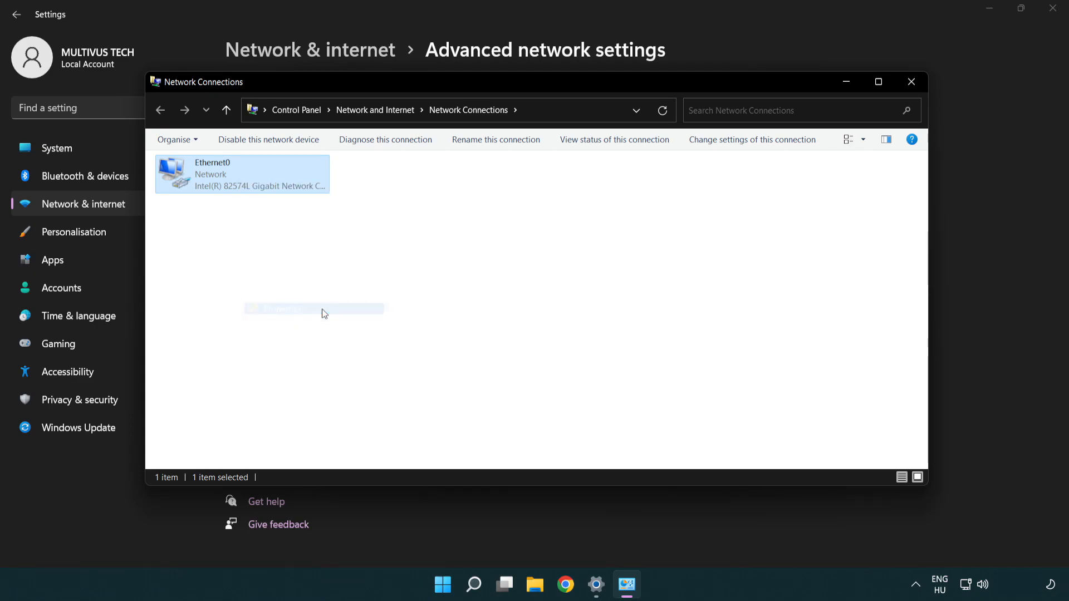
double_click(241, 174)
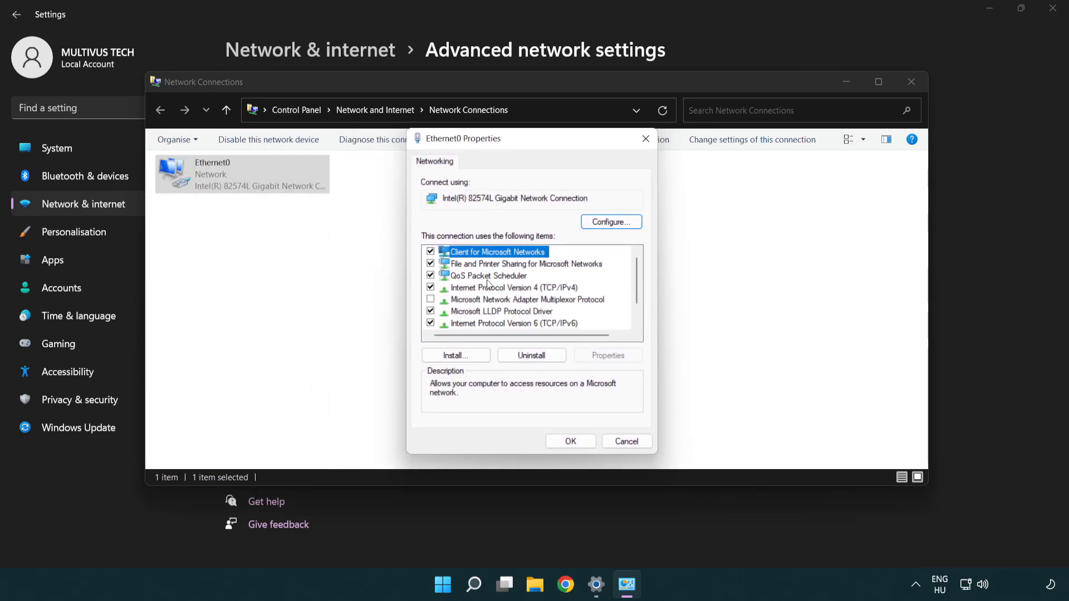
- Open the Internet Protocol Version 4 (TCP/IPv4) properties for Ethernet0
left_click(513, 287)
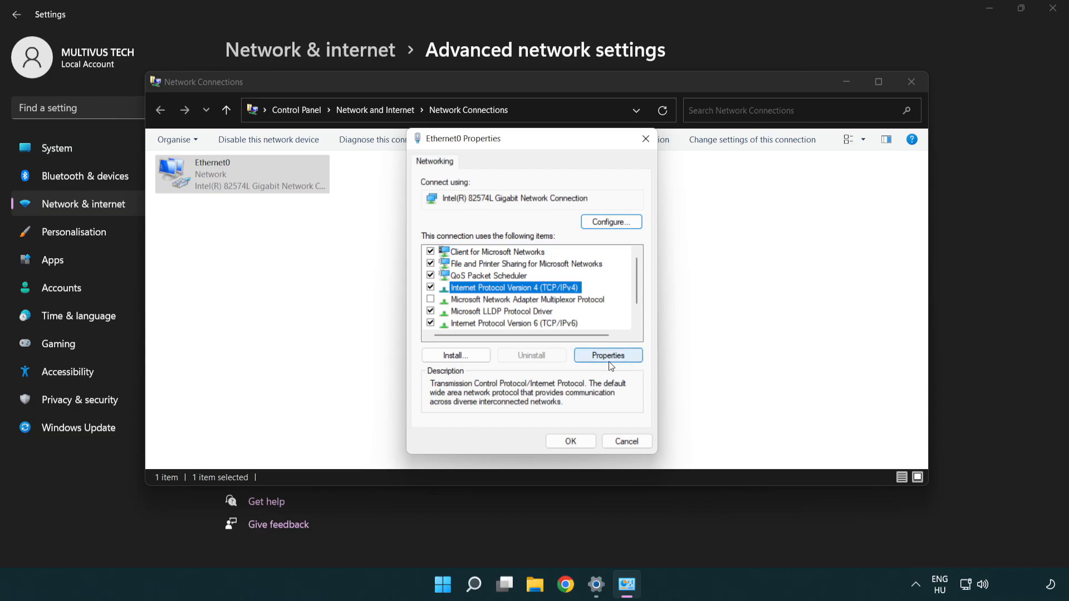
left_click(607, 355)
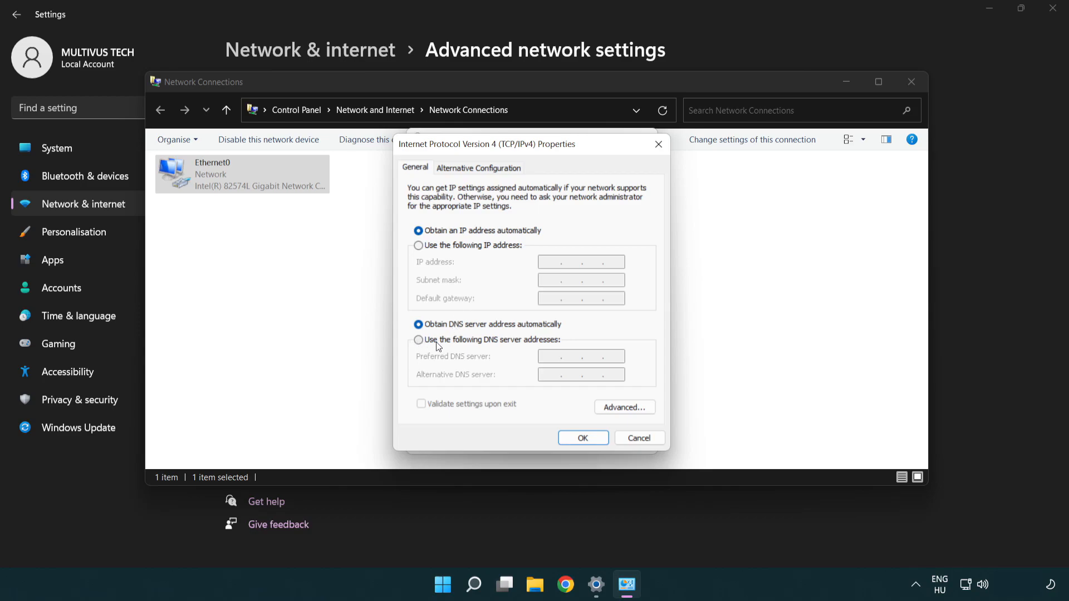
- Enter manual DNS servers: preferred 8.8.8.8, alternate 8.8.4.4
left_click(419, 339)
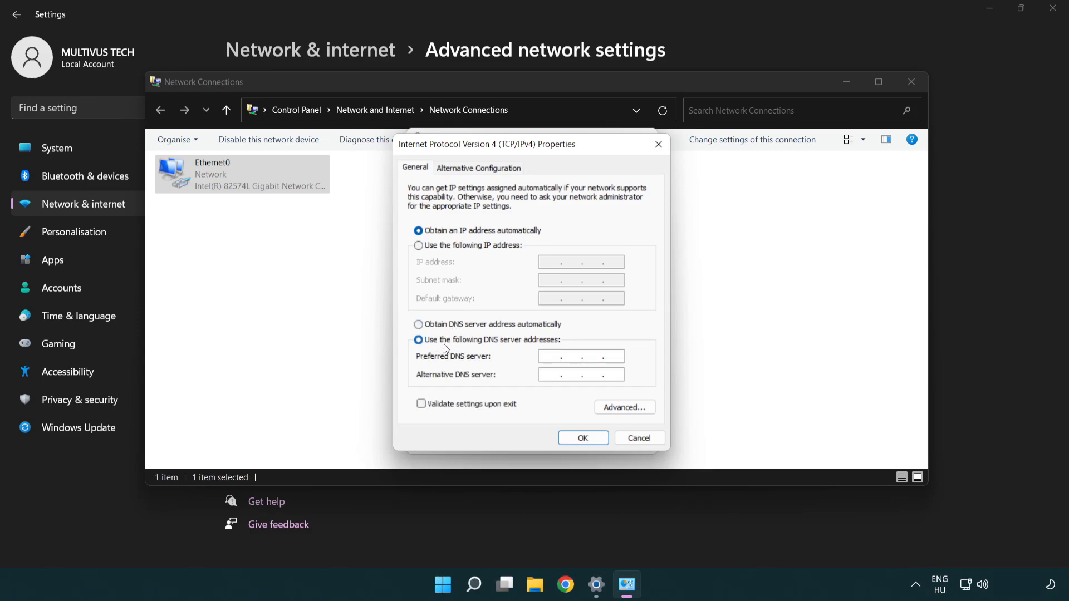
type("8.8.8.")
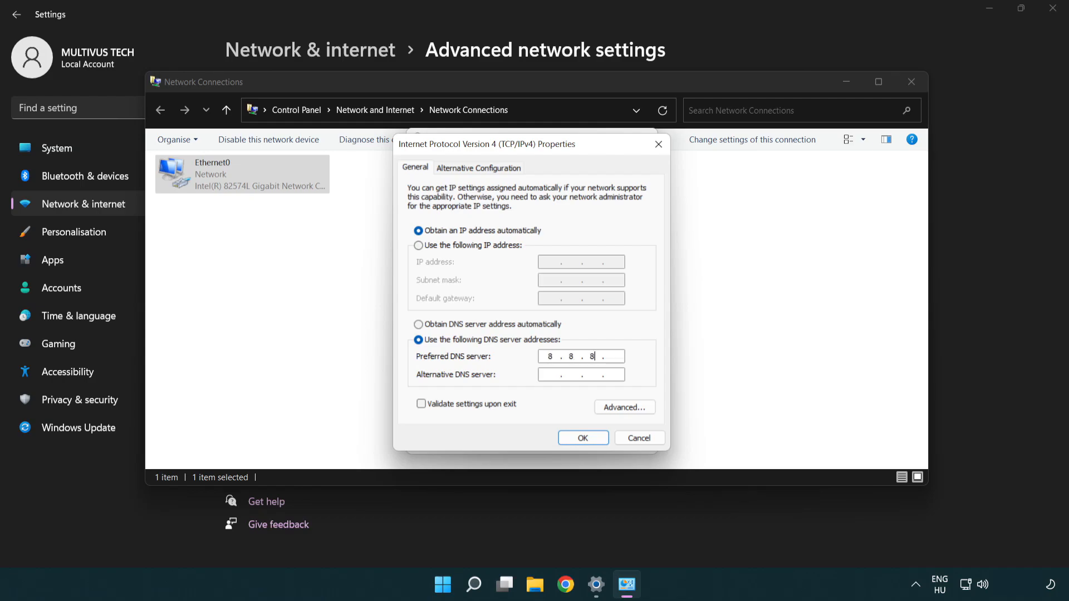
type("8")
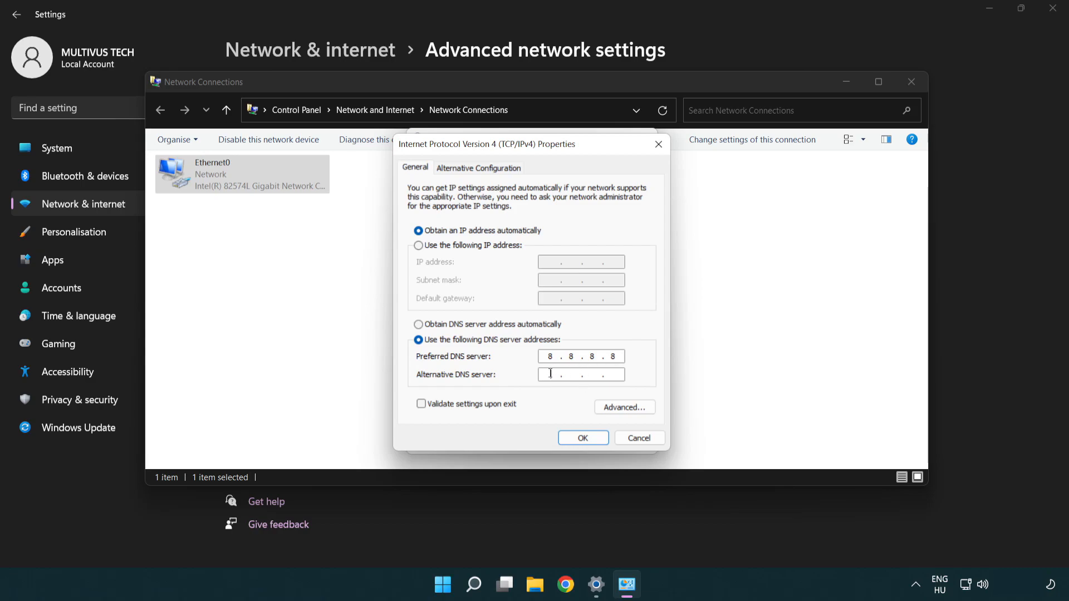
mouse_move(519, 379)
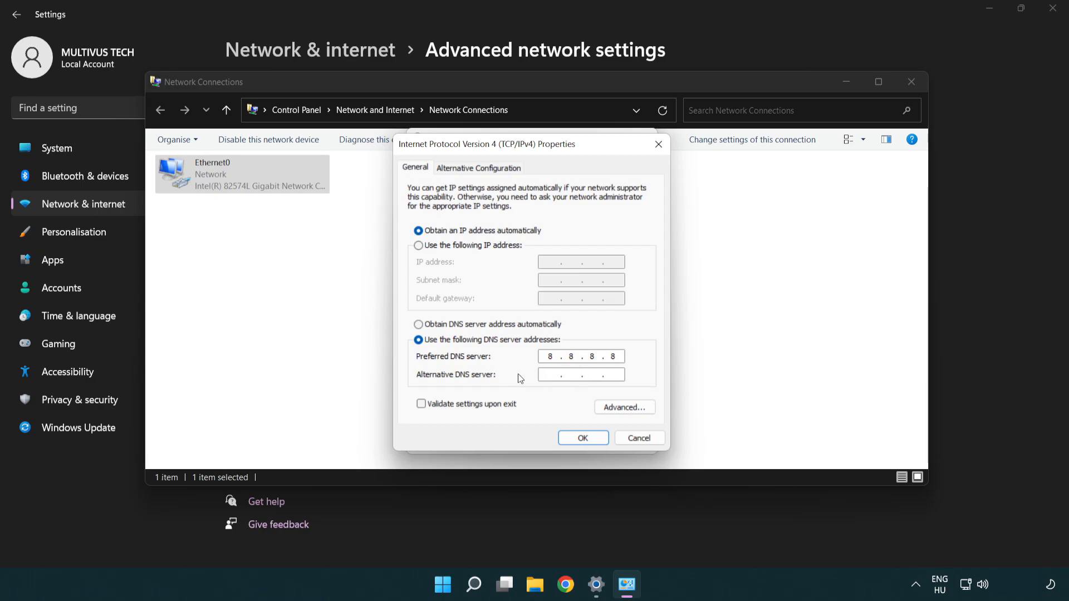
type("8.8.4.4")
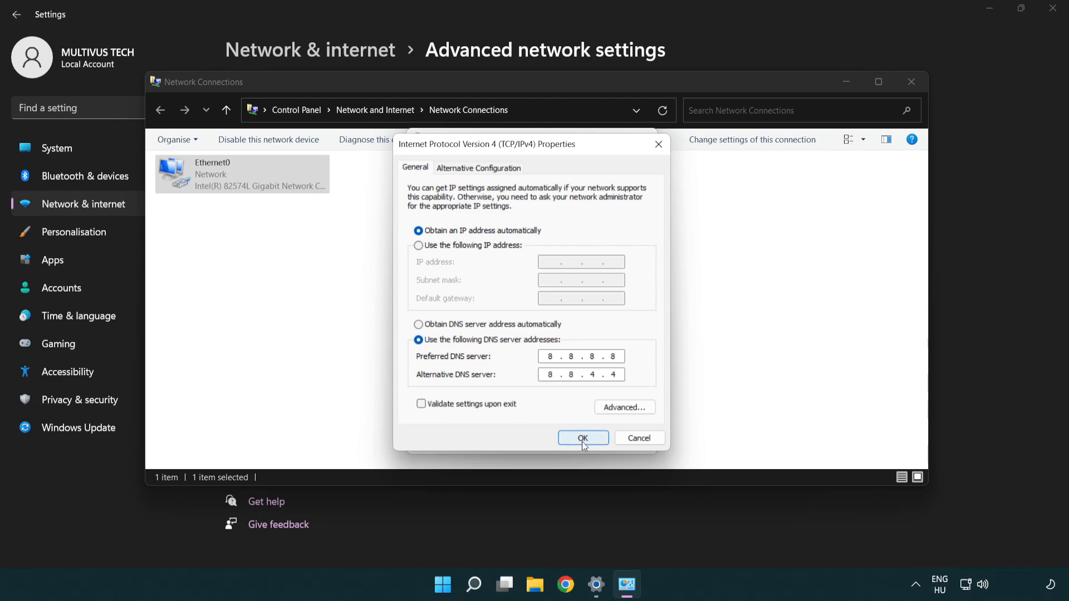
- Confirm the DNS change and close Ethernet0 Properties, Network Connections and Settings
left_click(583, 438)
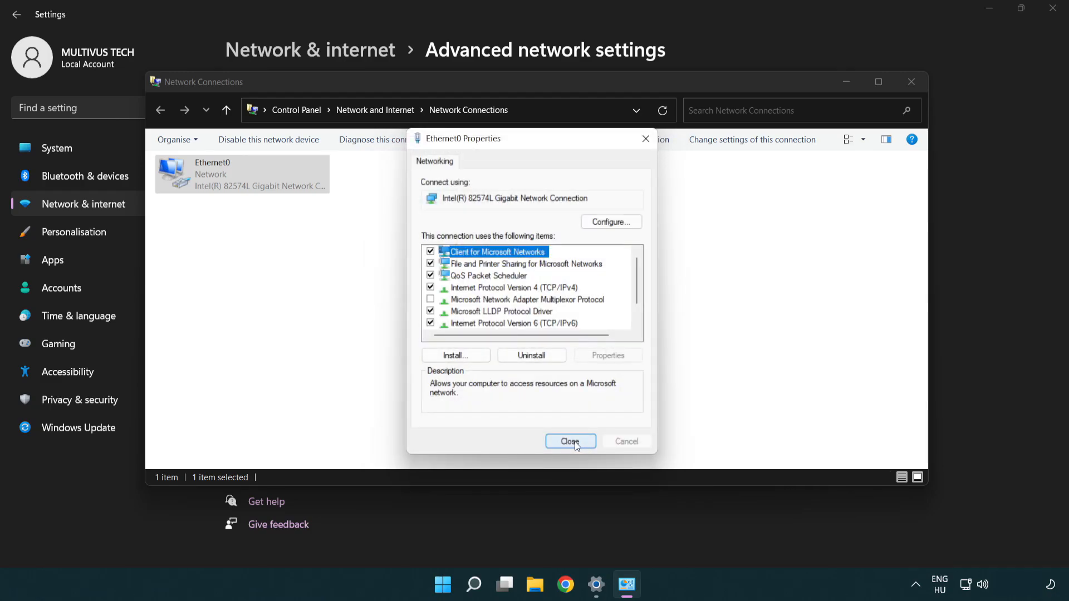
left_click(571, 441)
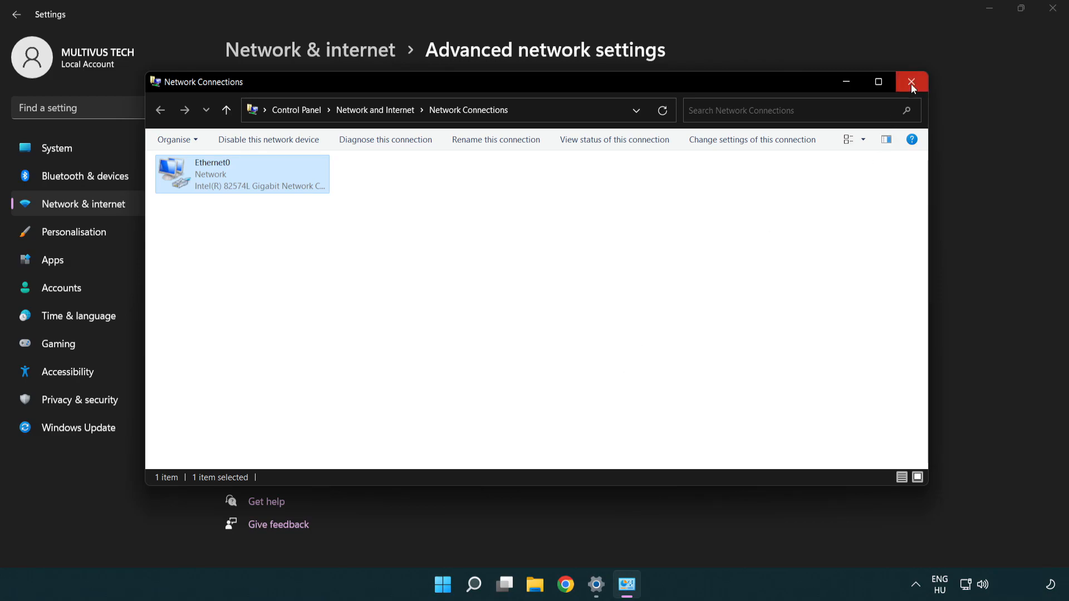
left_click(911, 82)
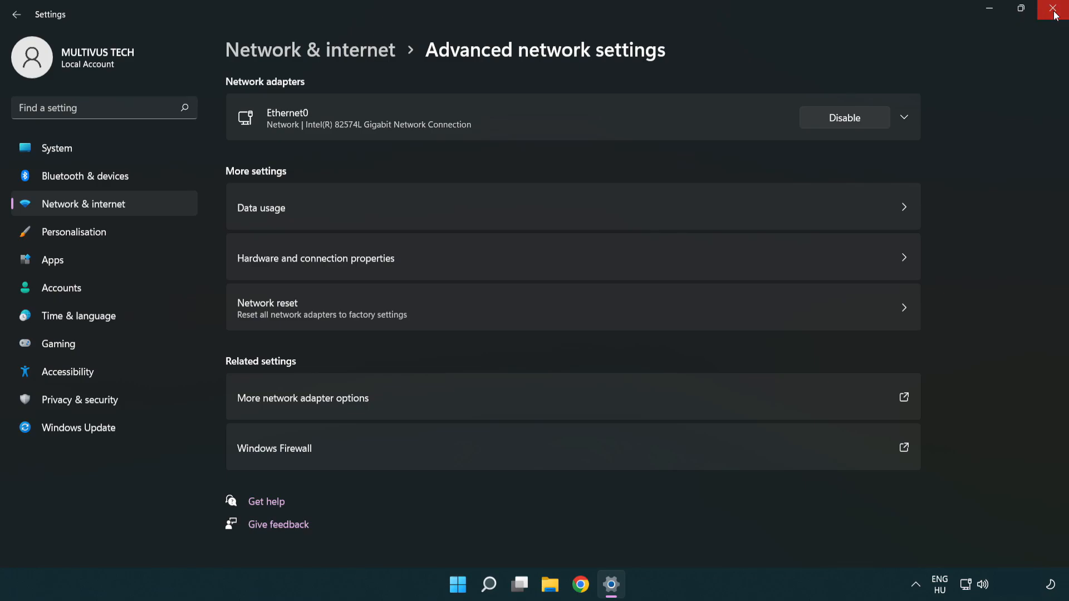
left_click(1055, 12)
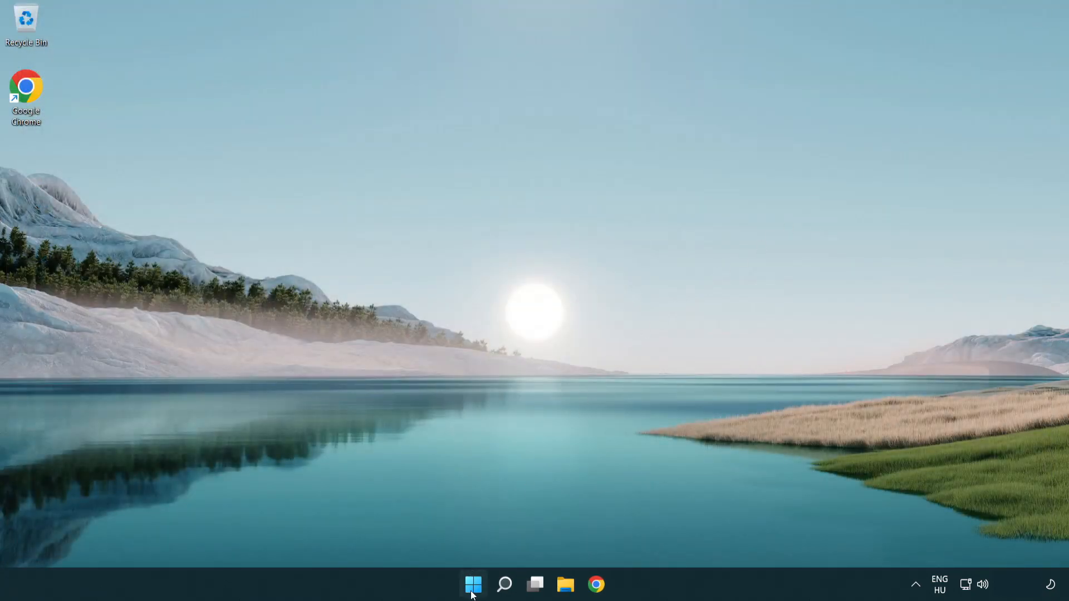
left_click(473, 584)
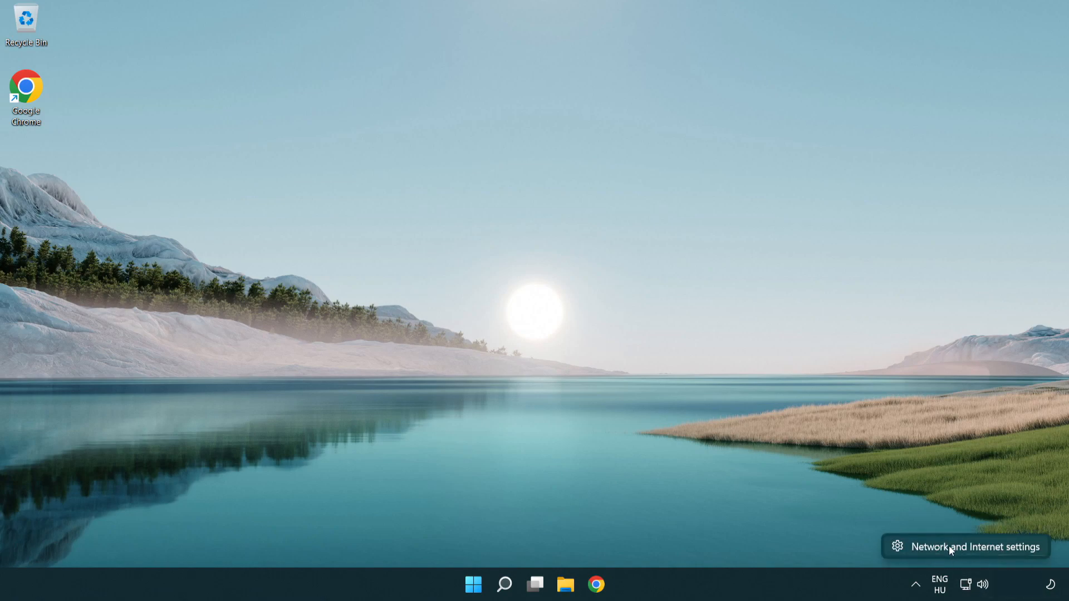
- Reopen Network and Internet settings and go to Advanced network settings
left_click(975, 547)
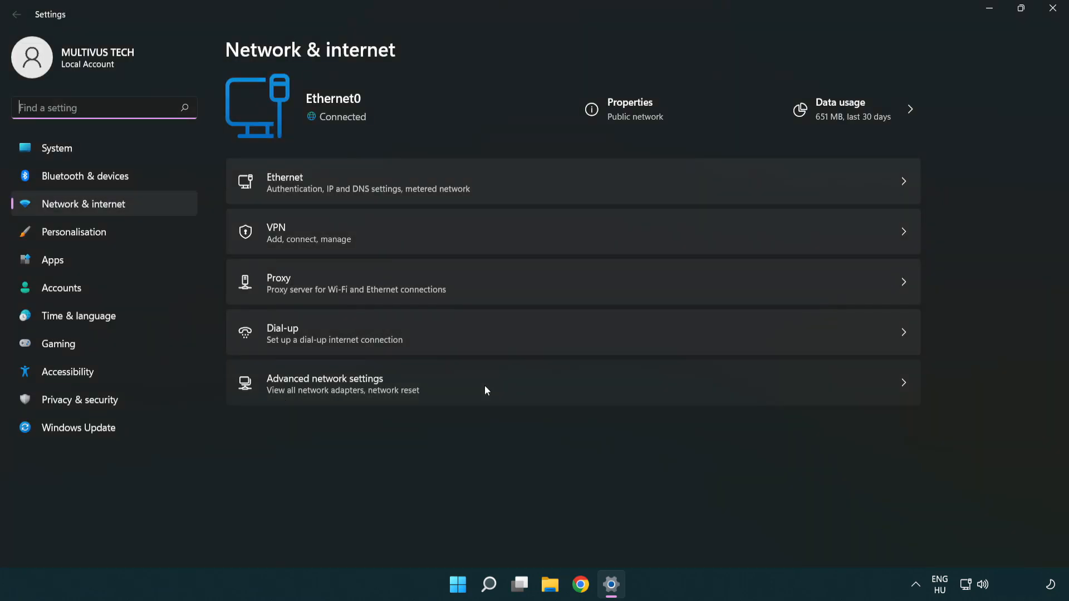
left_click(325, 383)
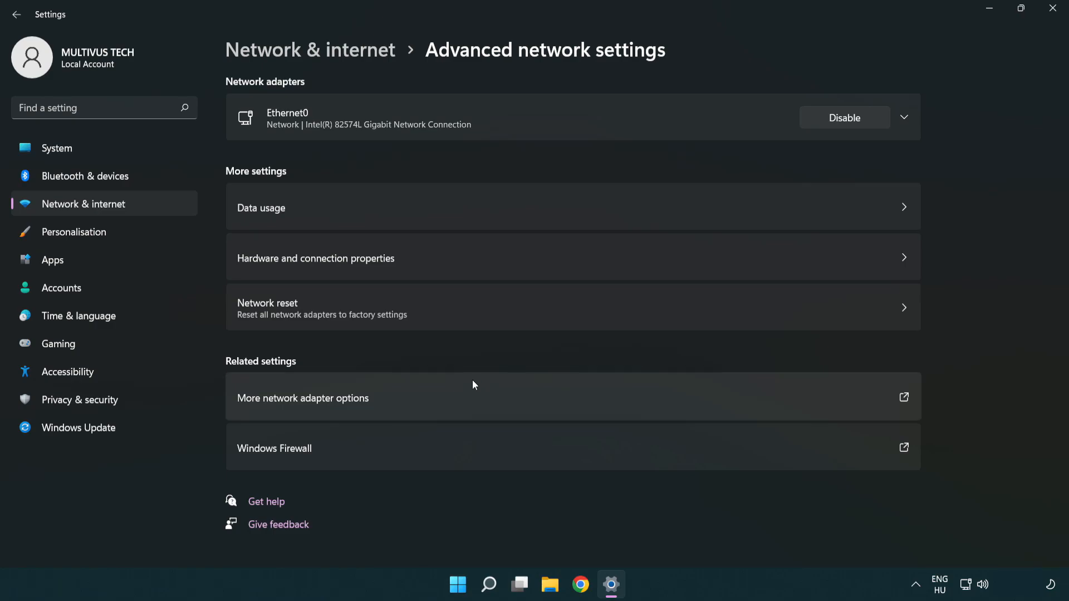
mouse_move(483, 321)
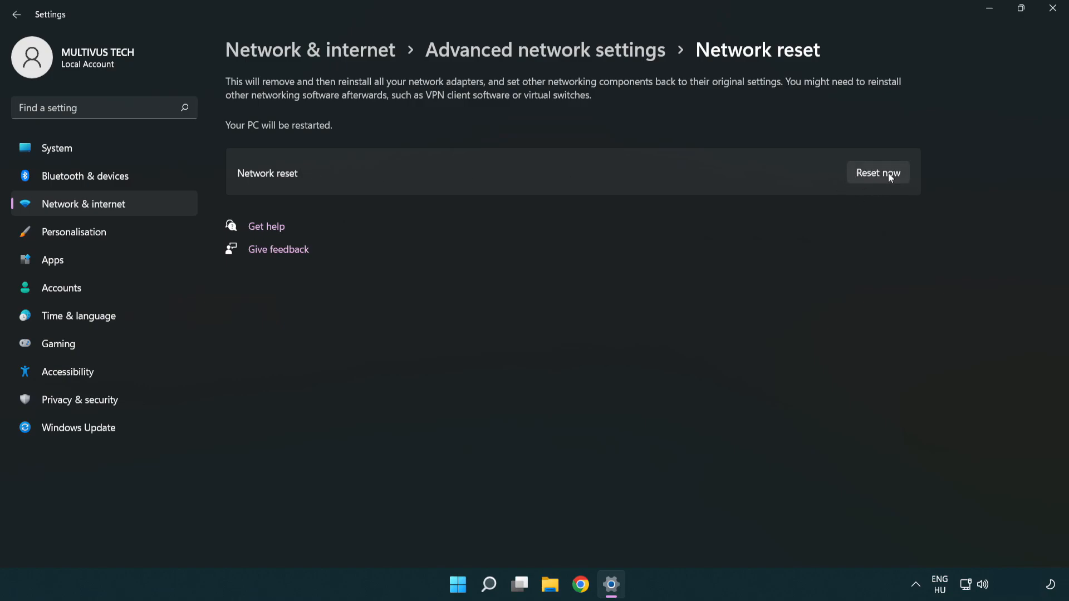
- Run Network reset, confirm it, and dismiss the five-minute sign-out notice
left_click(878, 172)
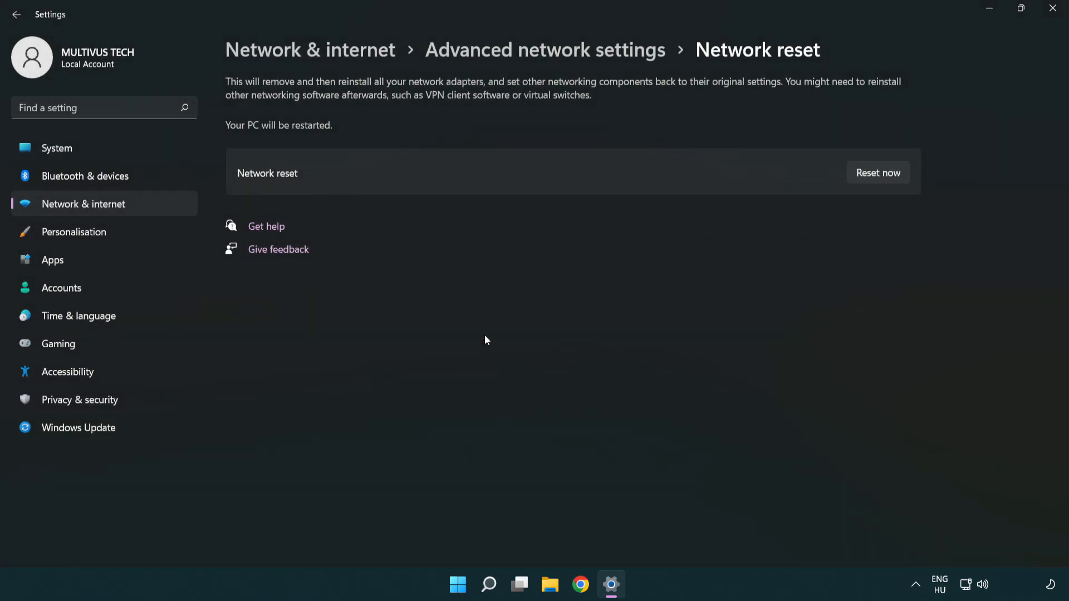
left_click(877, 173)
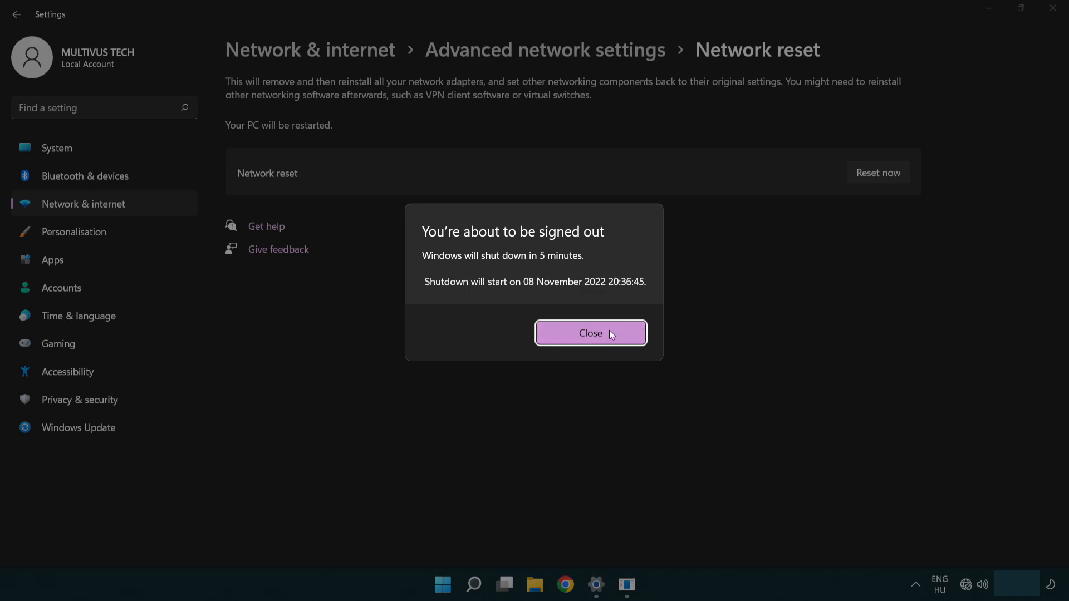
left_click(590, 334)
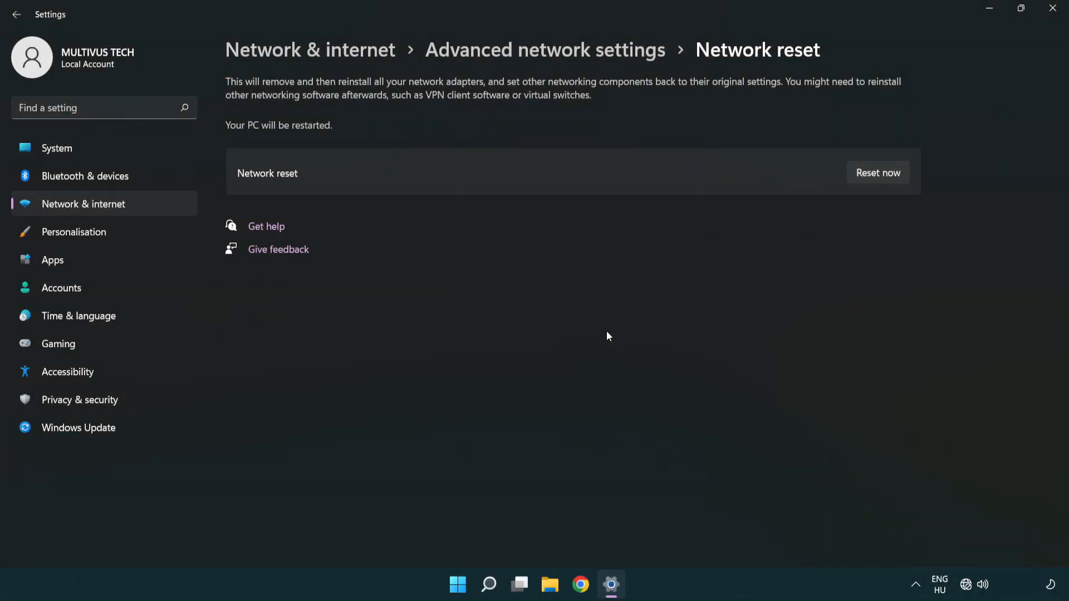
mouse_move(636, 318)
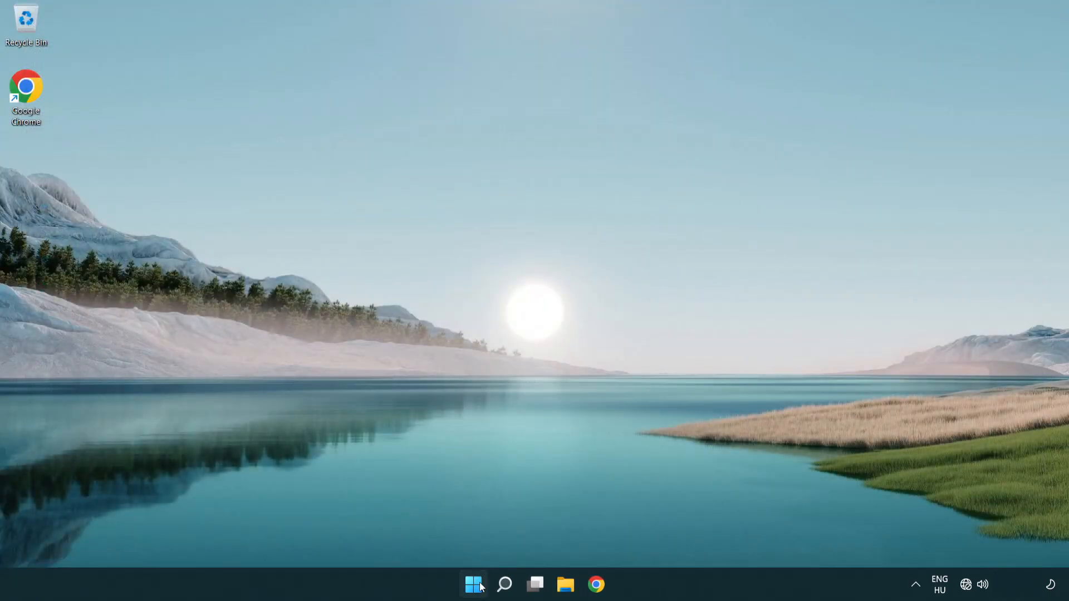
- Open the Start menu's power options to reveal Sleep, Shut down and Restart
left_click(474, 584)
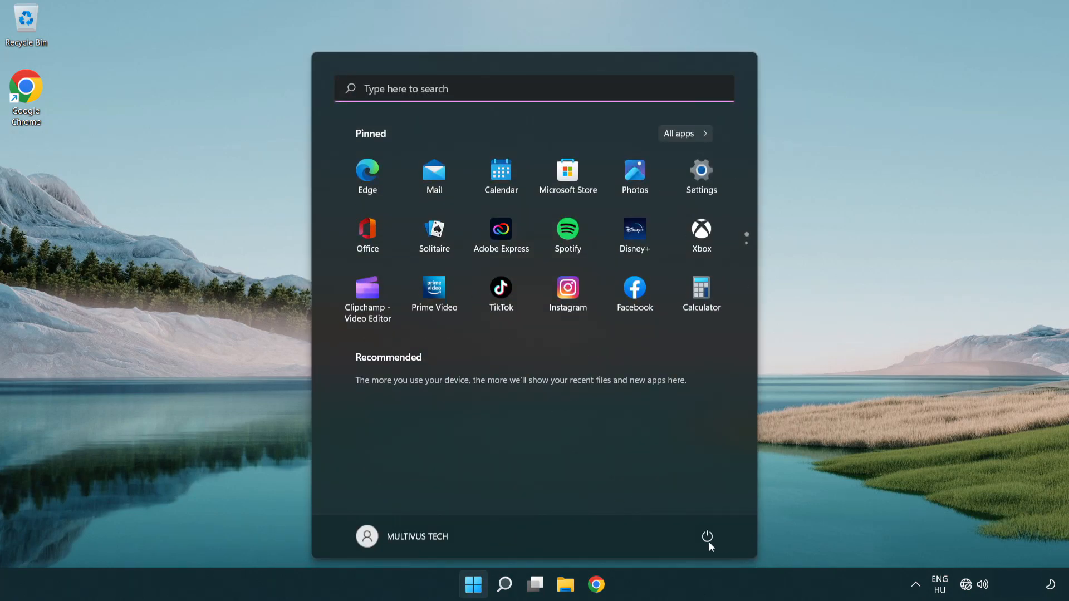
left_click(708, 537)
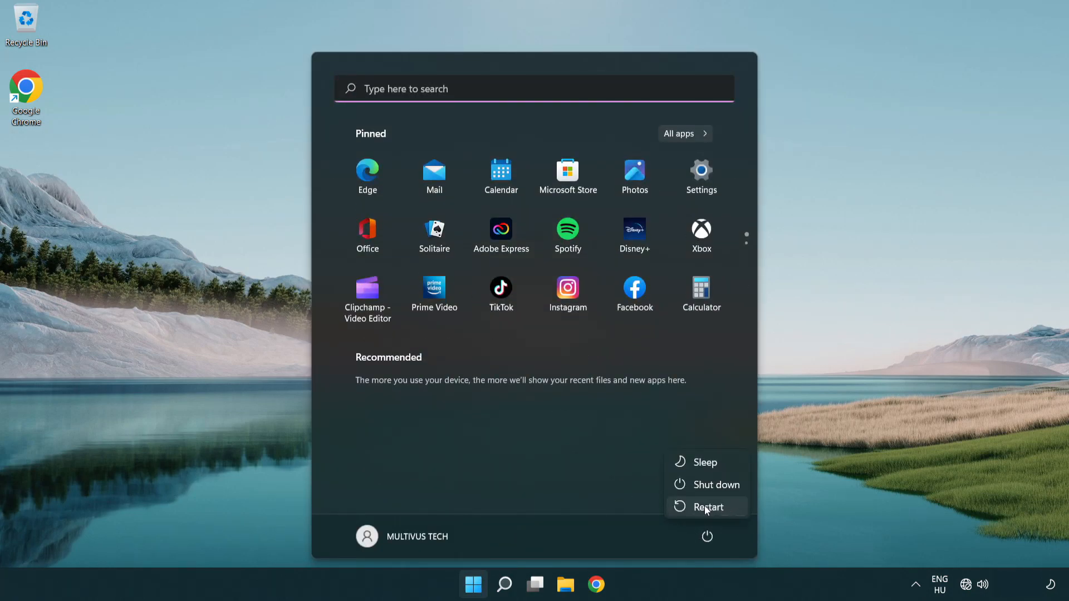